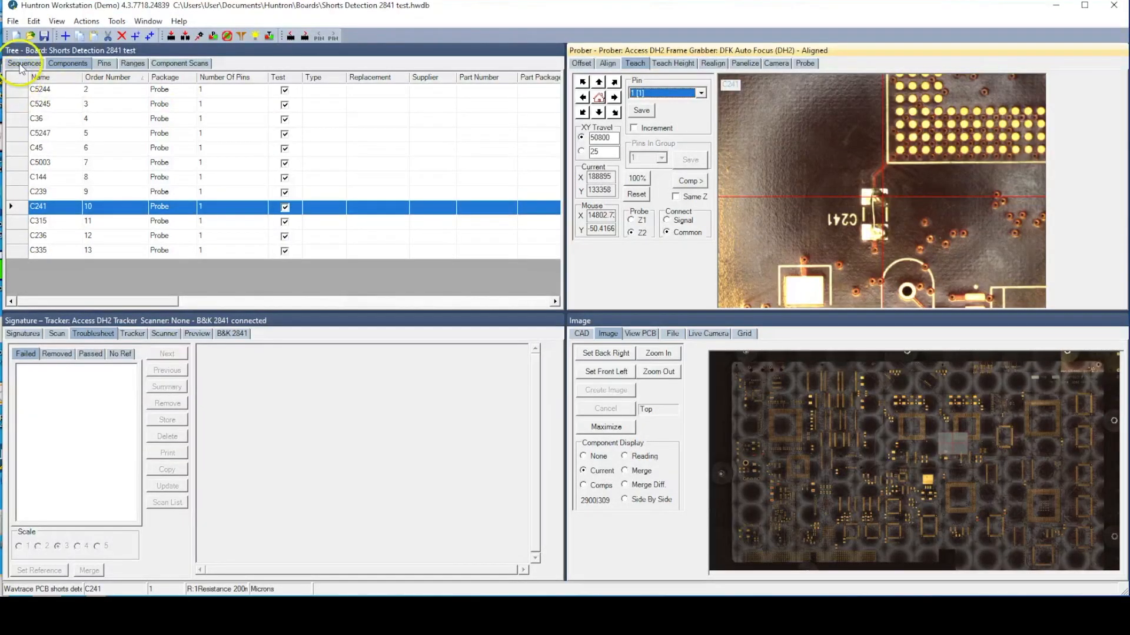
# Advance the probe to capacitor C315 and view its failed 28.099m scan reading
pyautogui.click(23, 64)
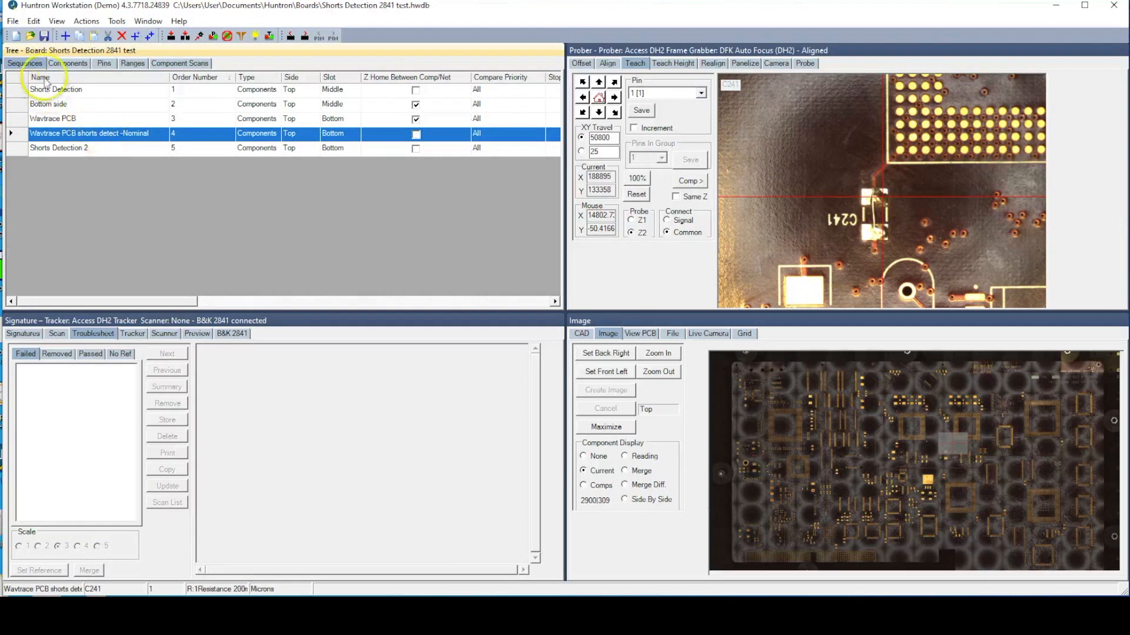
pyautogui.click(67, 64)
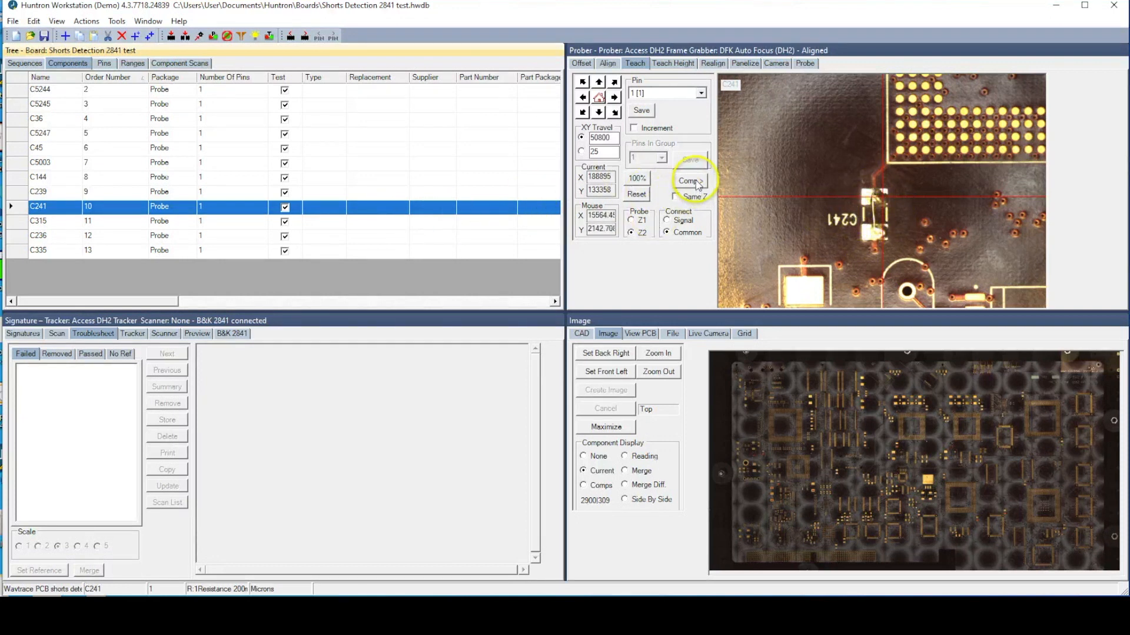
pyautogui.click(689, 181)
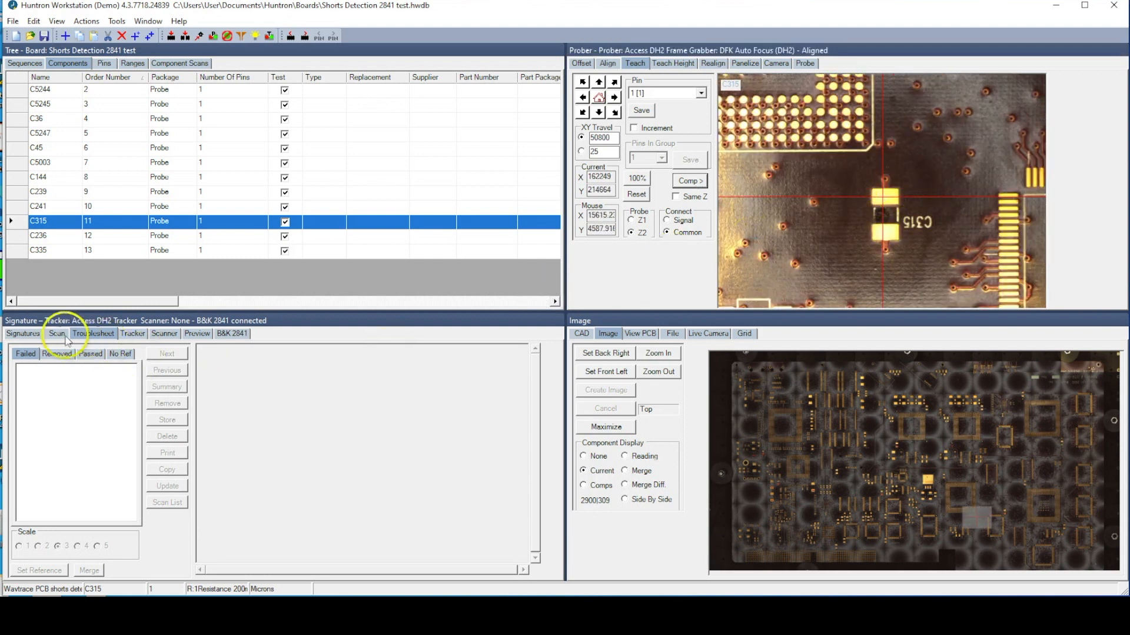
pyautogui.click(57, 333)
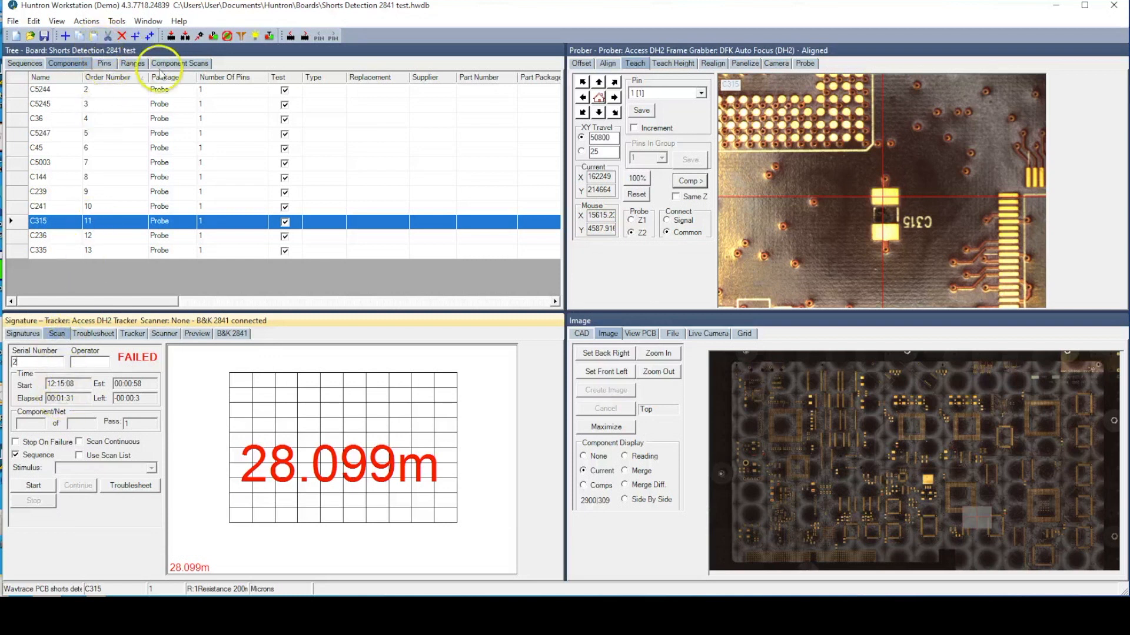
# Review Range 1's B&K 2841 settings — resistance, 200m range, 0/10 tolerance, nominal 0.1 — and confirm
pyautogui.click(132, 63)
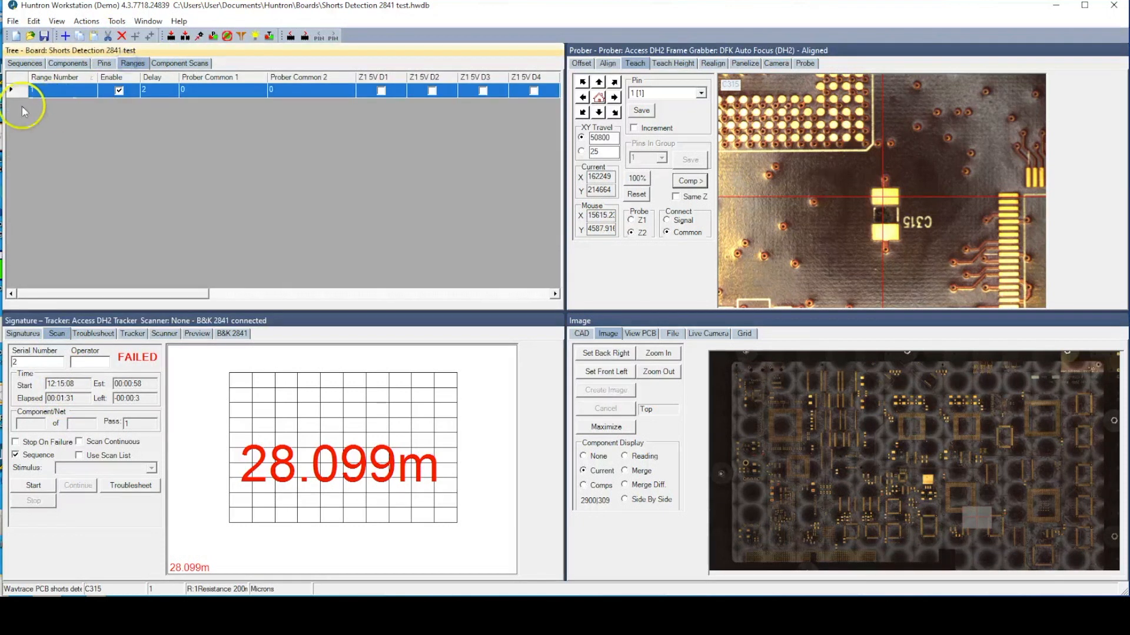
pyautogui.rightClick(25, 91)
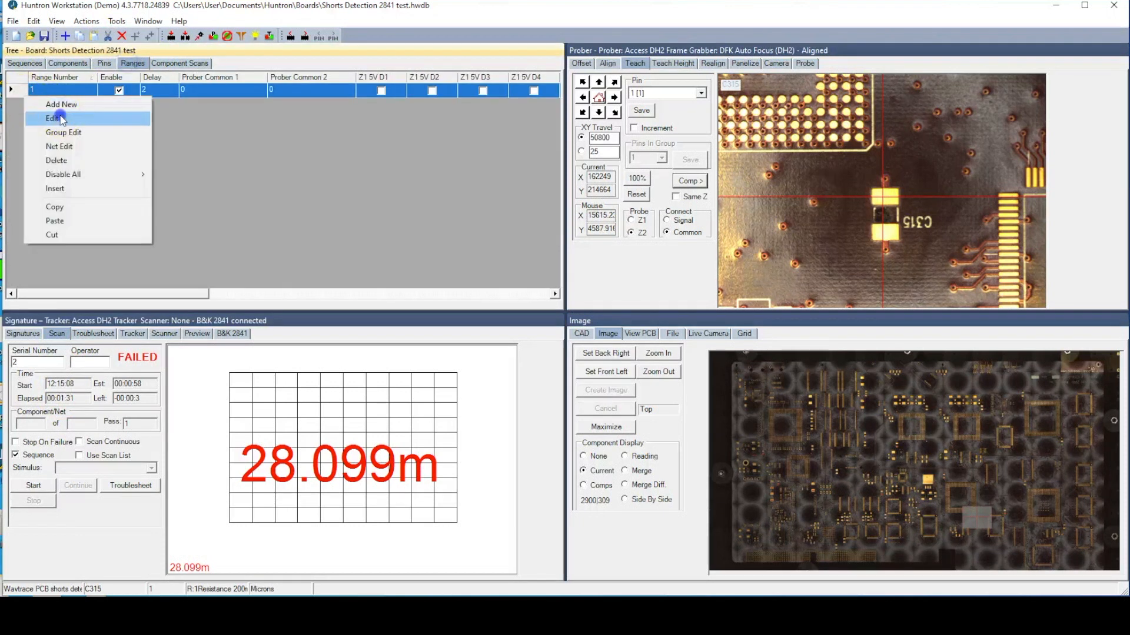
pyautogui.click(52, 117)
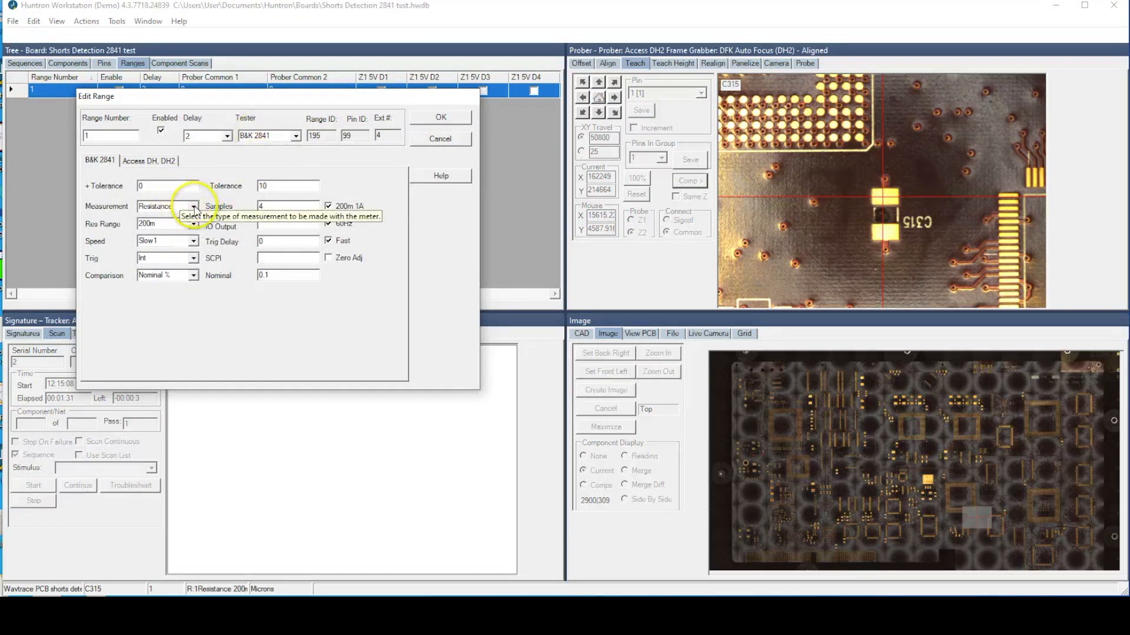
pyautogui.click(193, 223)
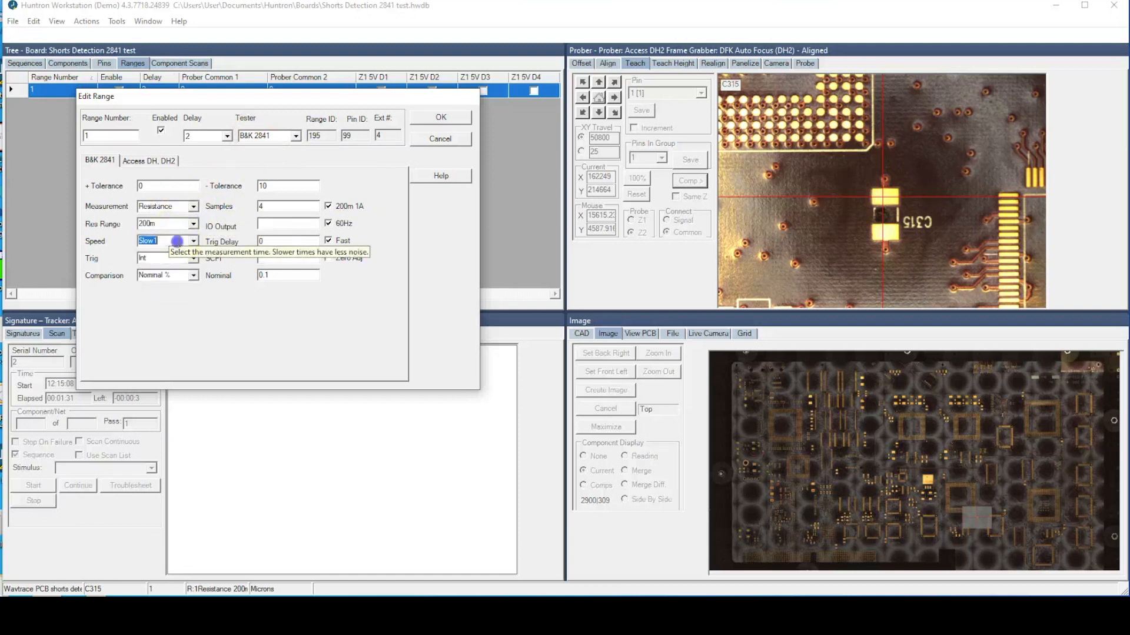
pyautogui.moveTo(173, 258)
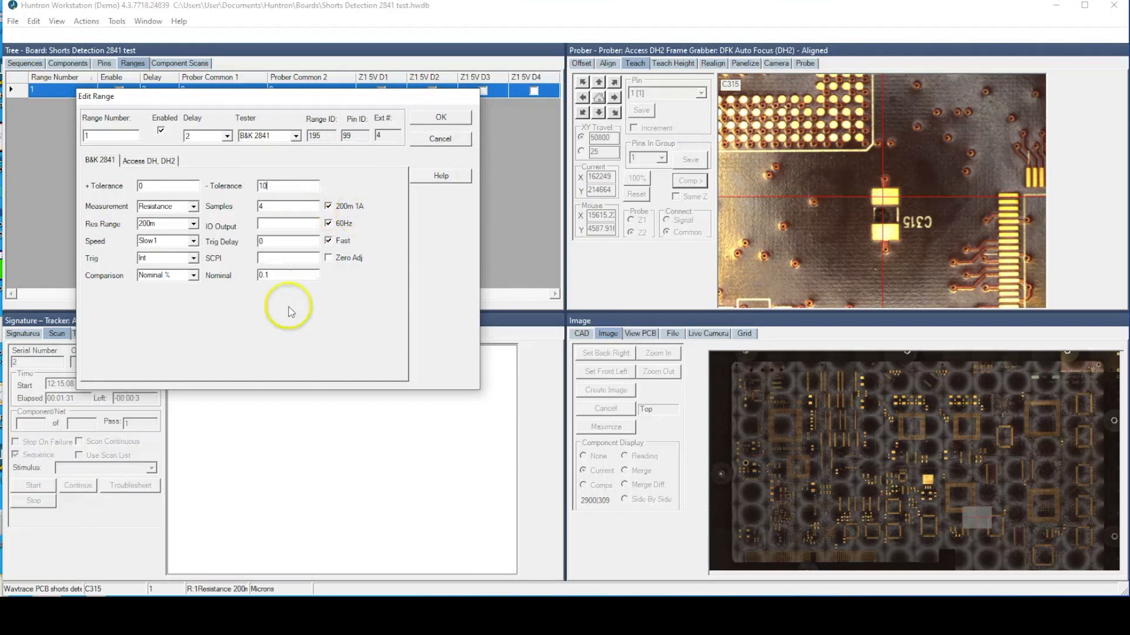
pyautogui.click(287, 275)
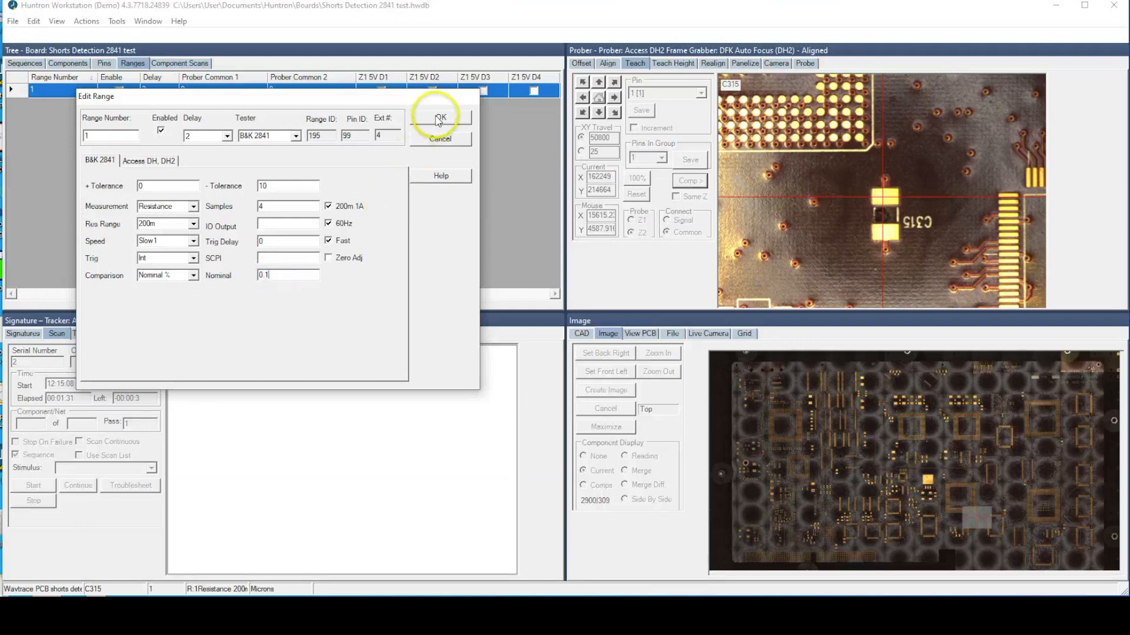
pyautogui.click(440, 118)
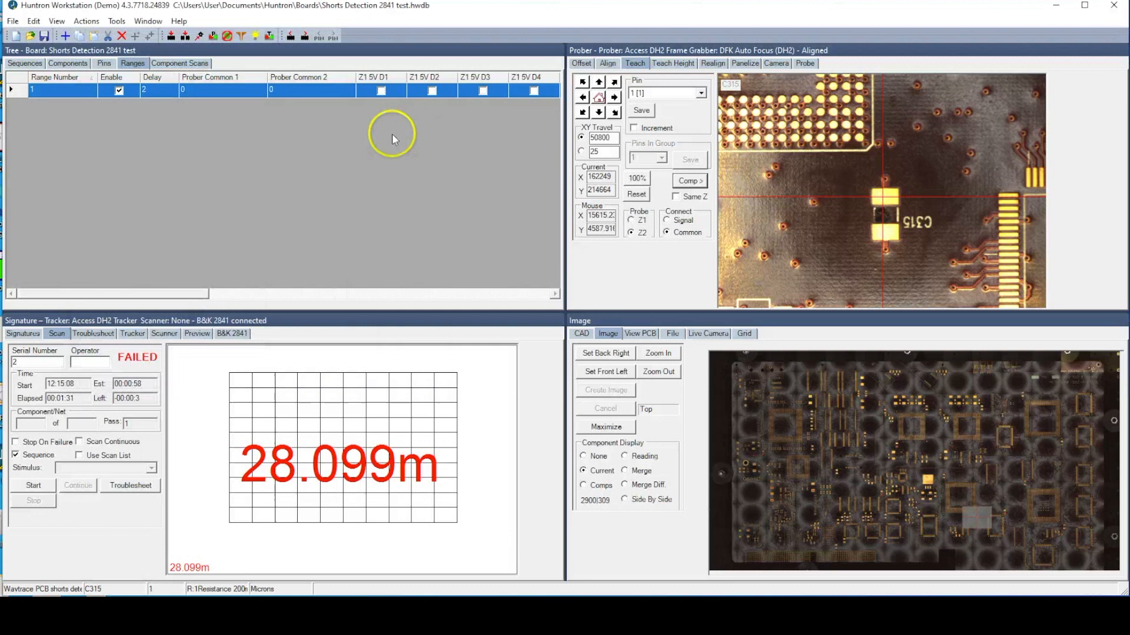
# Run the capacitor scan sequence so the failures appear in the Troubleshoot list
pyautogui.click(33, 484)
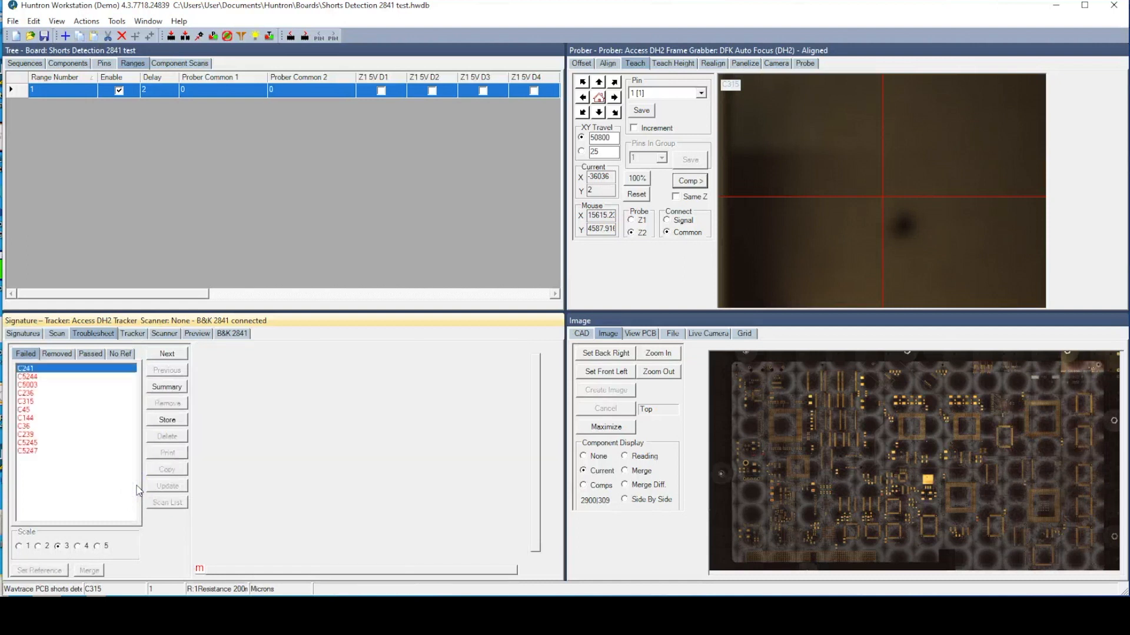
# Check the resistance readings of failed capacitors C5003, C236 and the next in the list
pyautogui.click(27, 368)
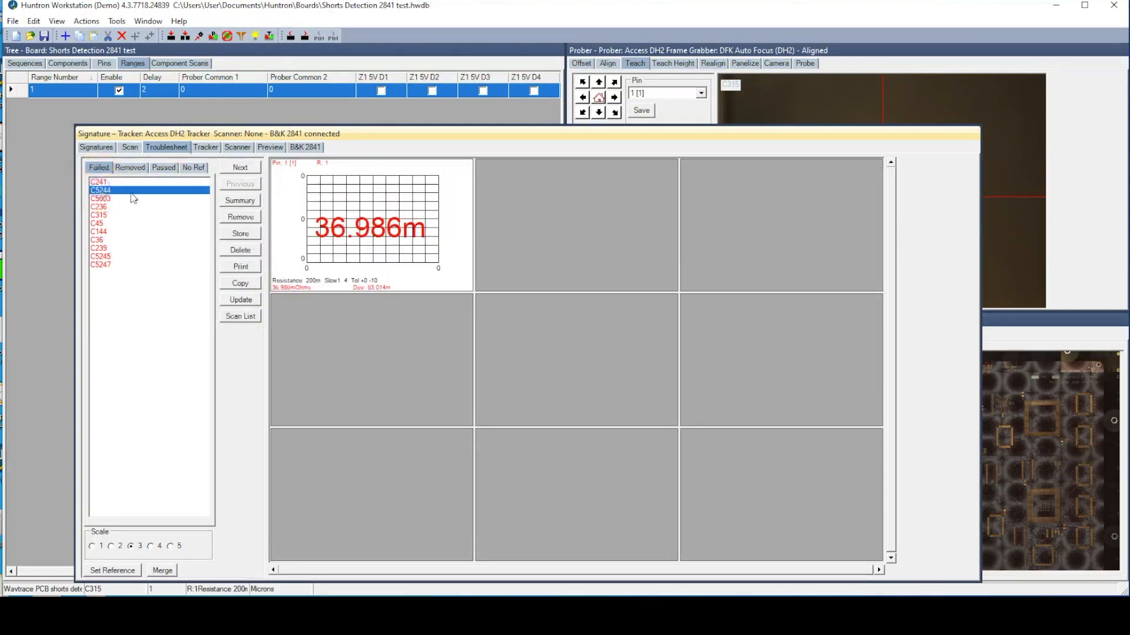
pyautogui.click(102, 199)
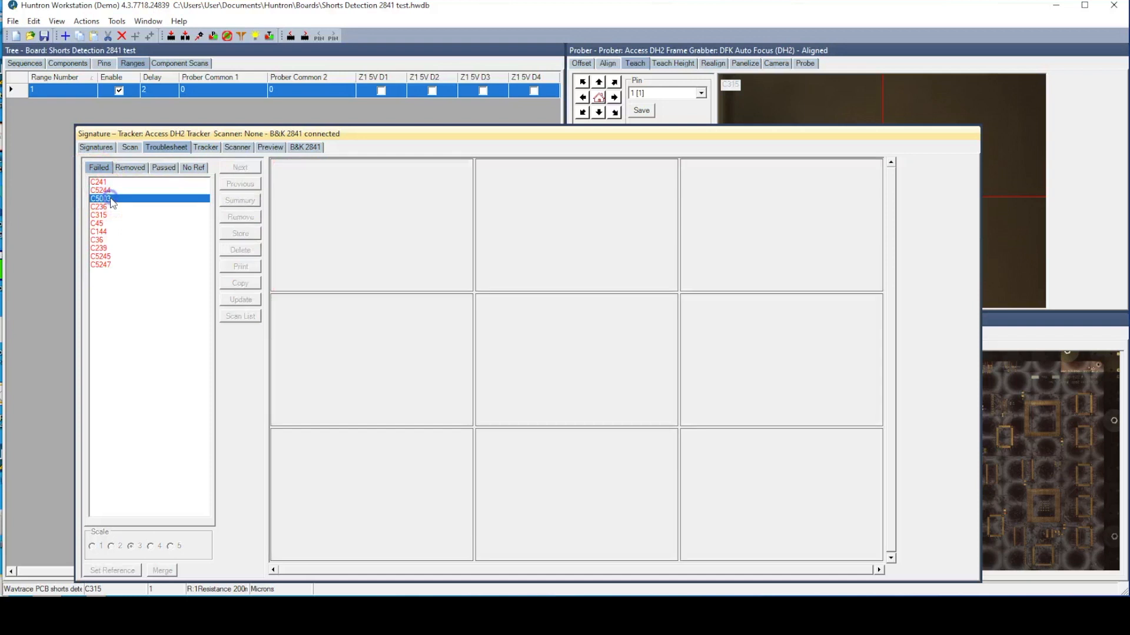
pyautogui.click(98, 207)
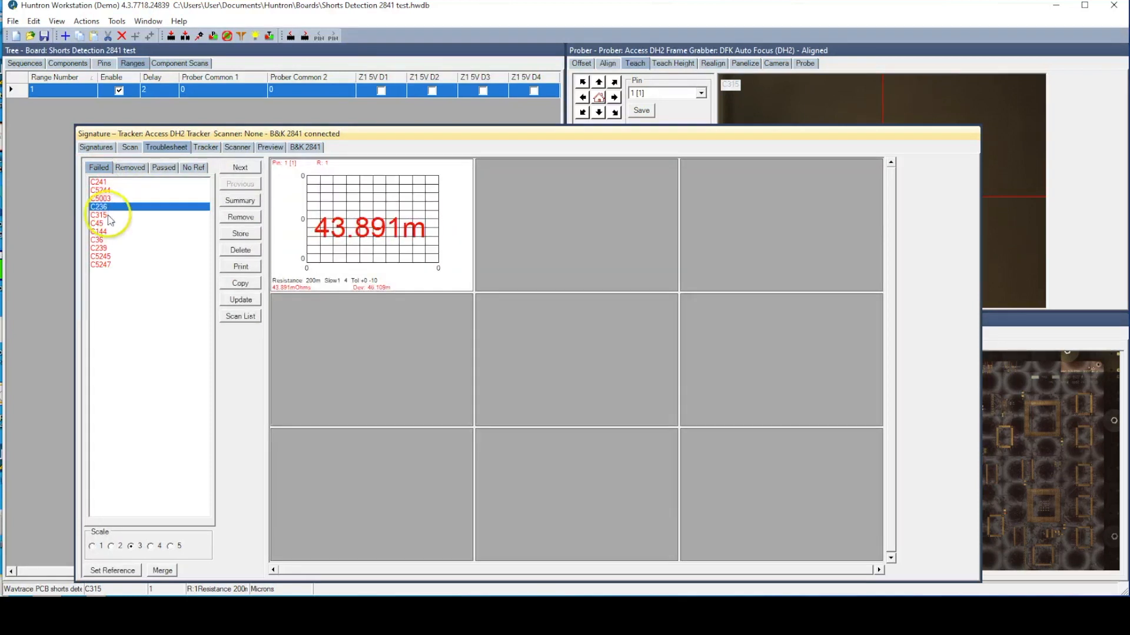
pyautogui.click(98, 222)
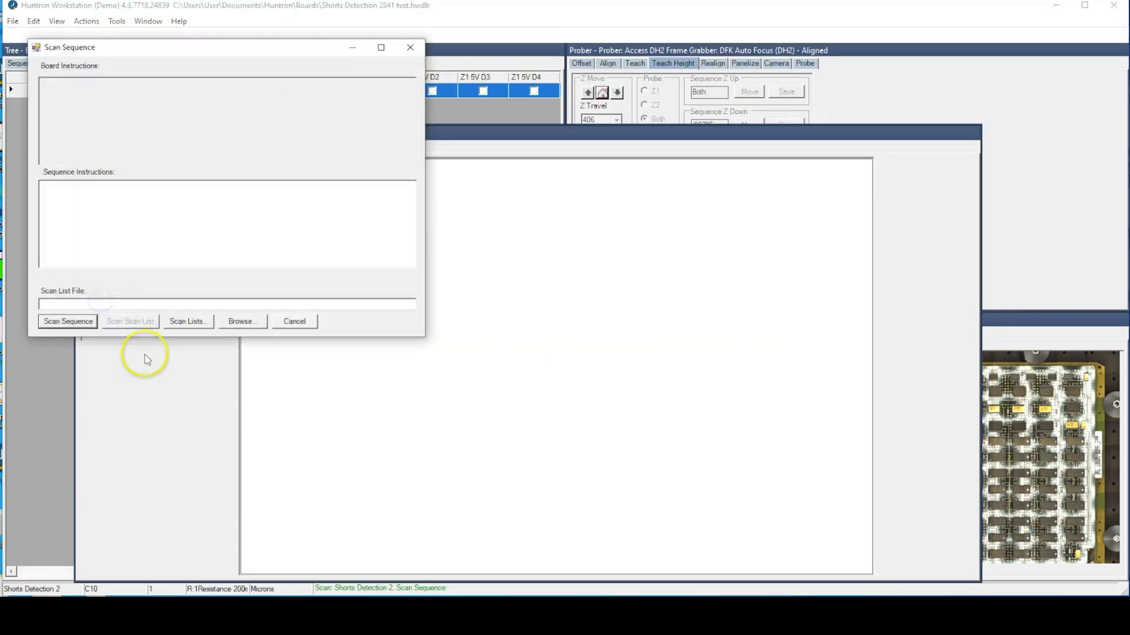
# Scan the Shorts Detection 2 sequence across its 10 capacitors
pyautogui.click(68, 321)
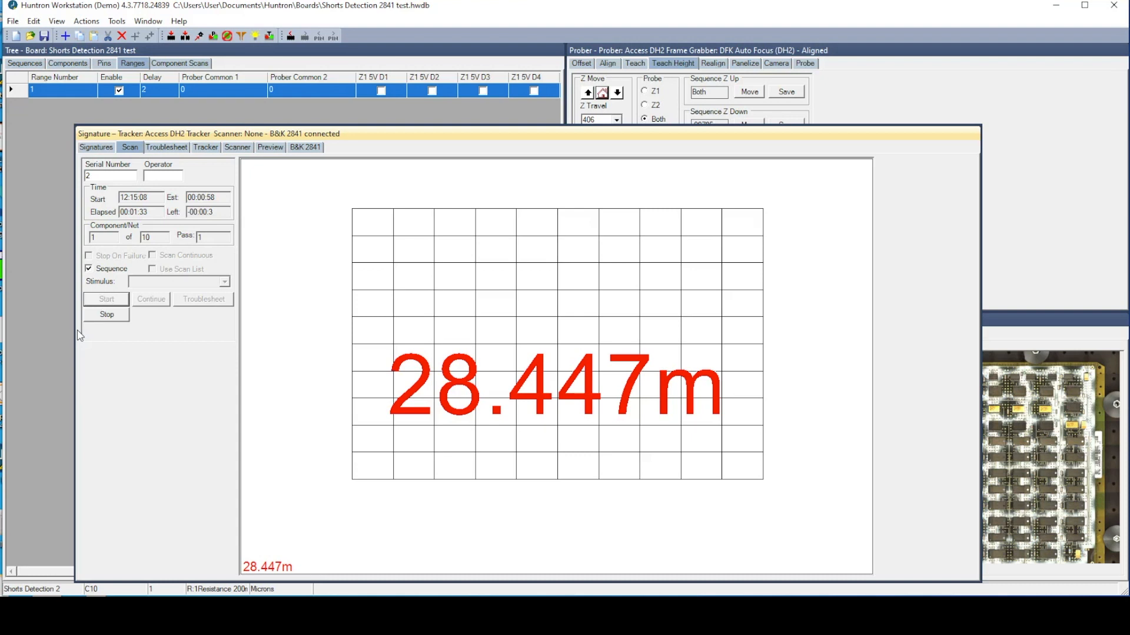
pyautogui.moveTo(58, 328)
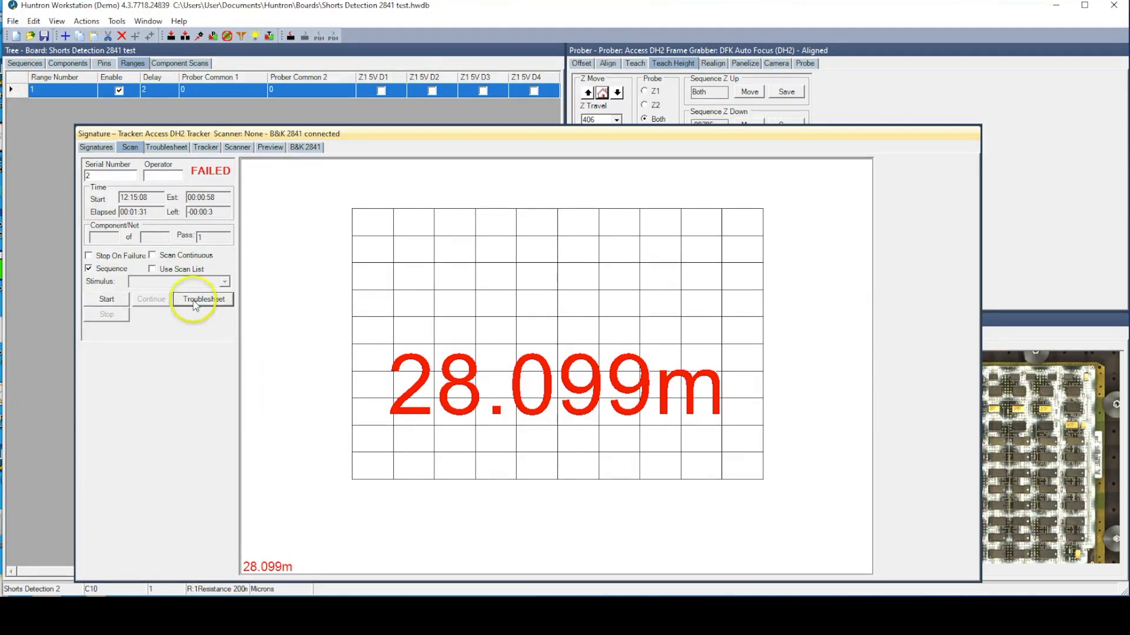
# Compare failed readings C10 28.099m, C9 32.223m, C7, C4 37.395m, settling on C10 as lowest
pyautogui.click(203, 299)
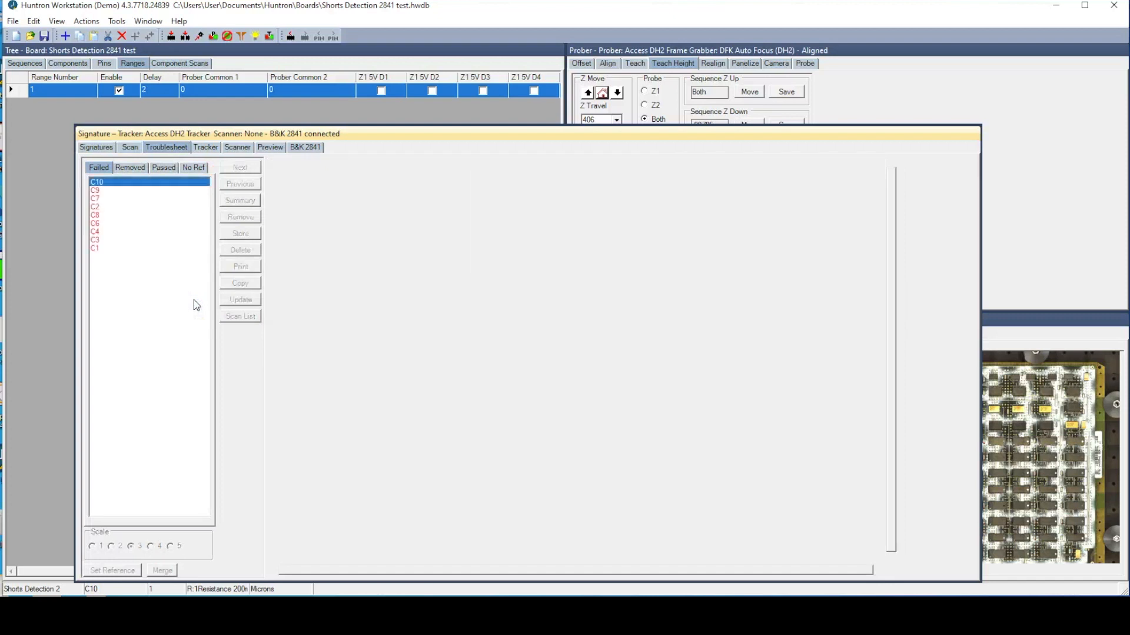
pyautogui.click(95, 181)
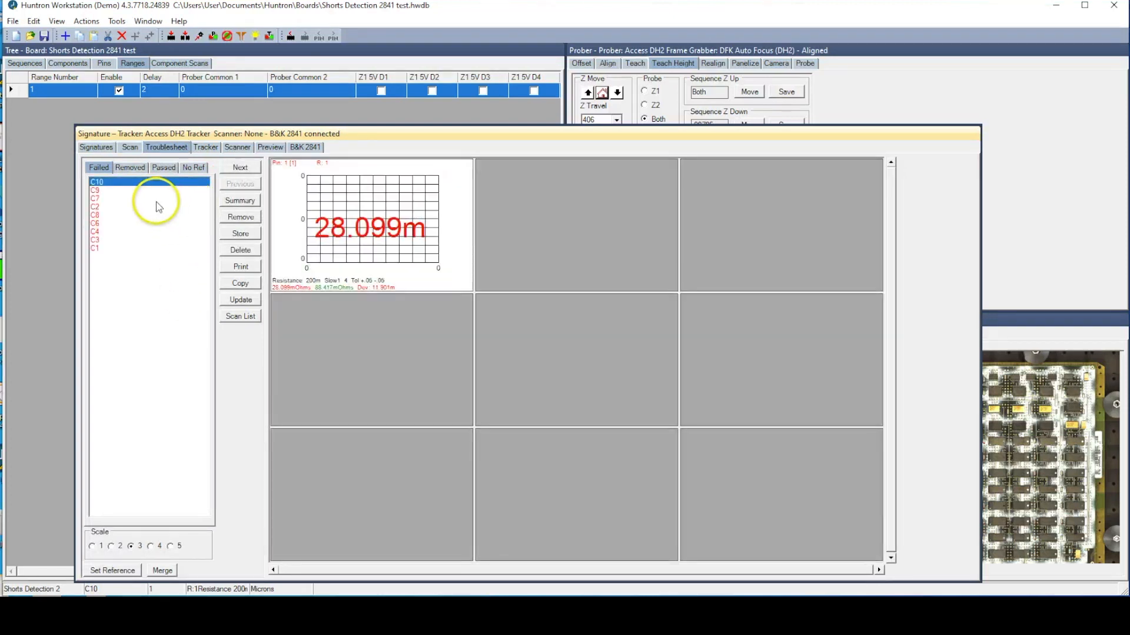
pyautogui.click(95, 189)
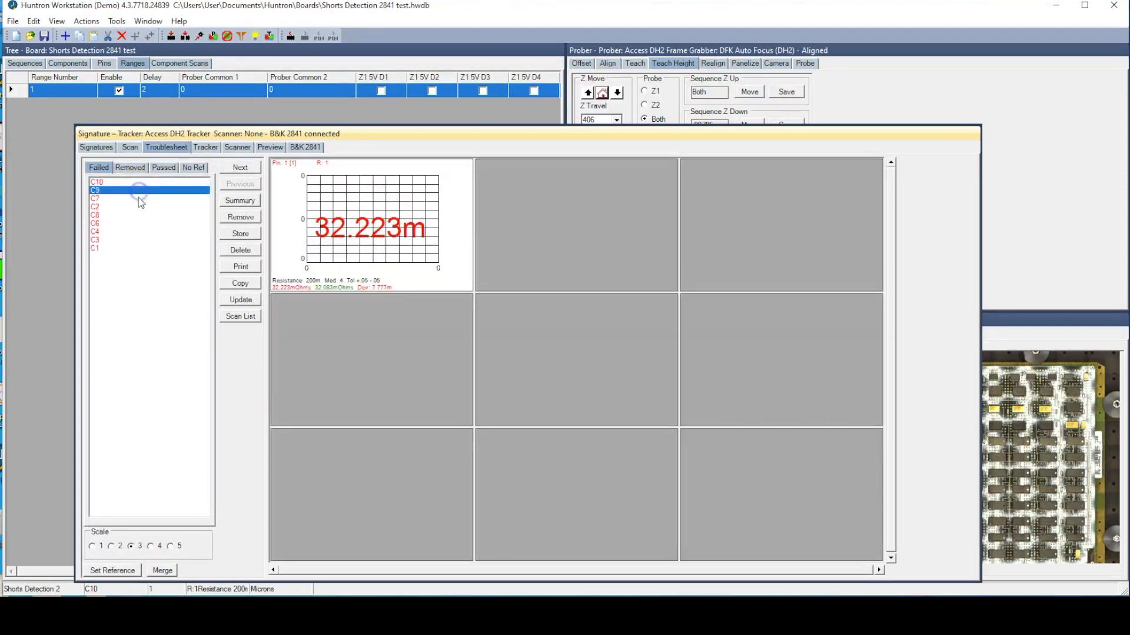
pyautogui.click(95, 197)
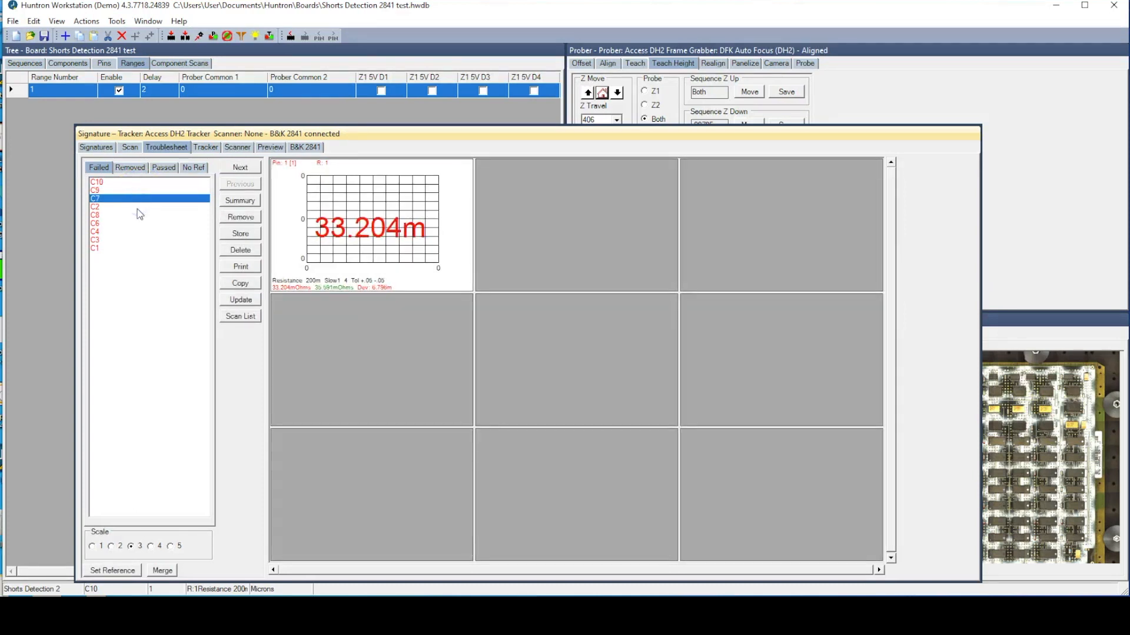
pyautogui.click(95, 214)
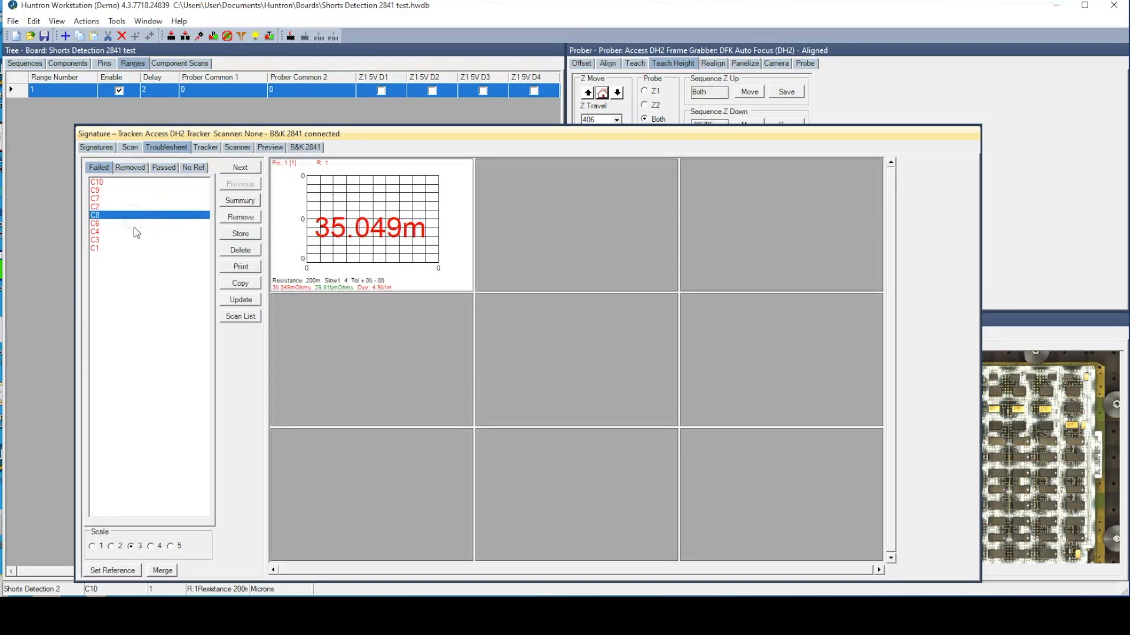
pyautogui.click(95, 232)
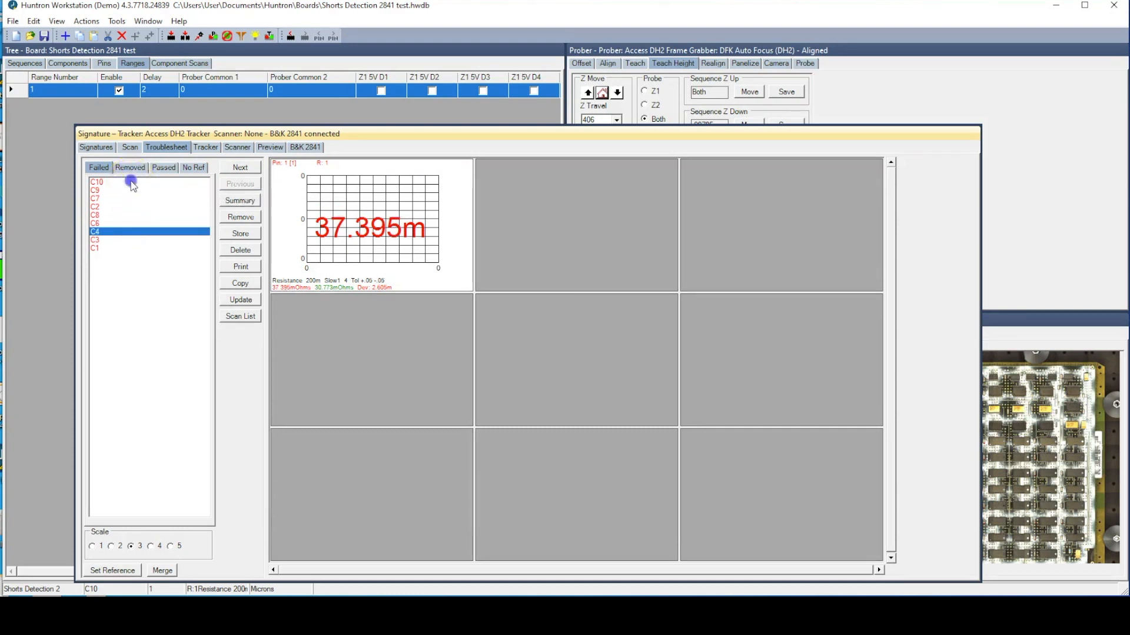
pyautogui.click(96, 181)
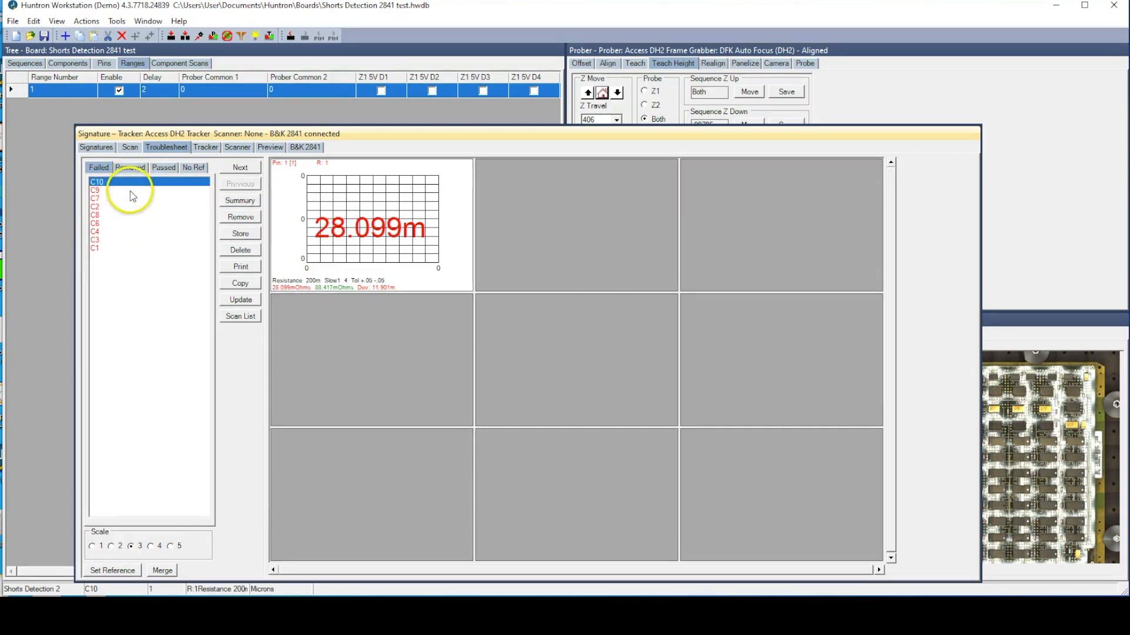
pyautogui.click(95, 191)
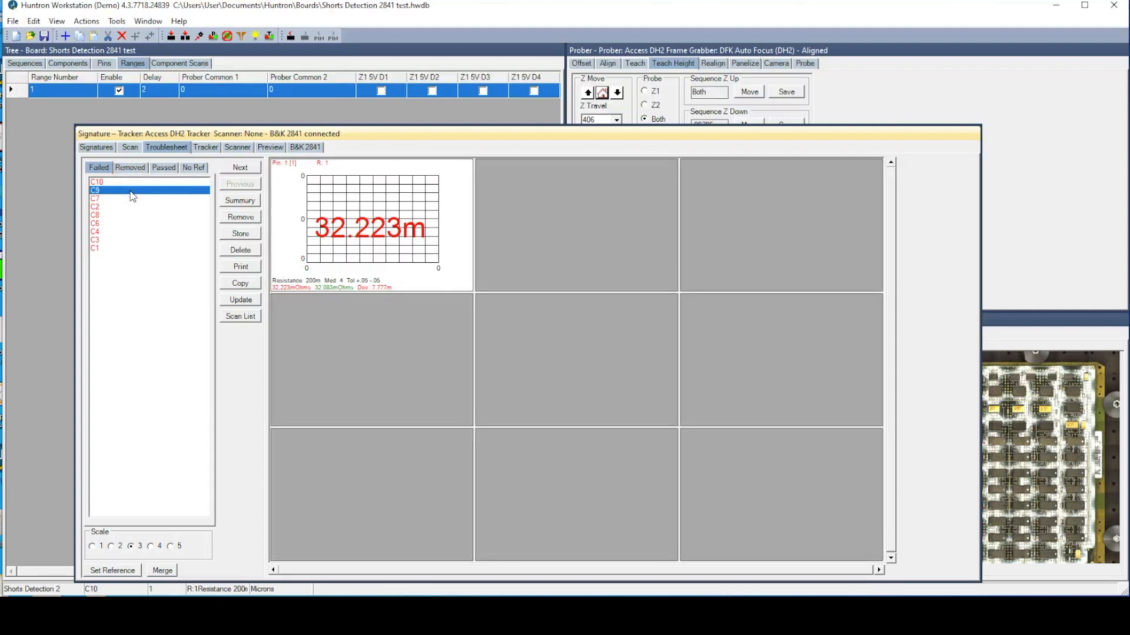
pyautogui.click(97, 181)
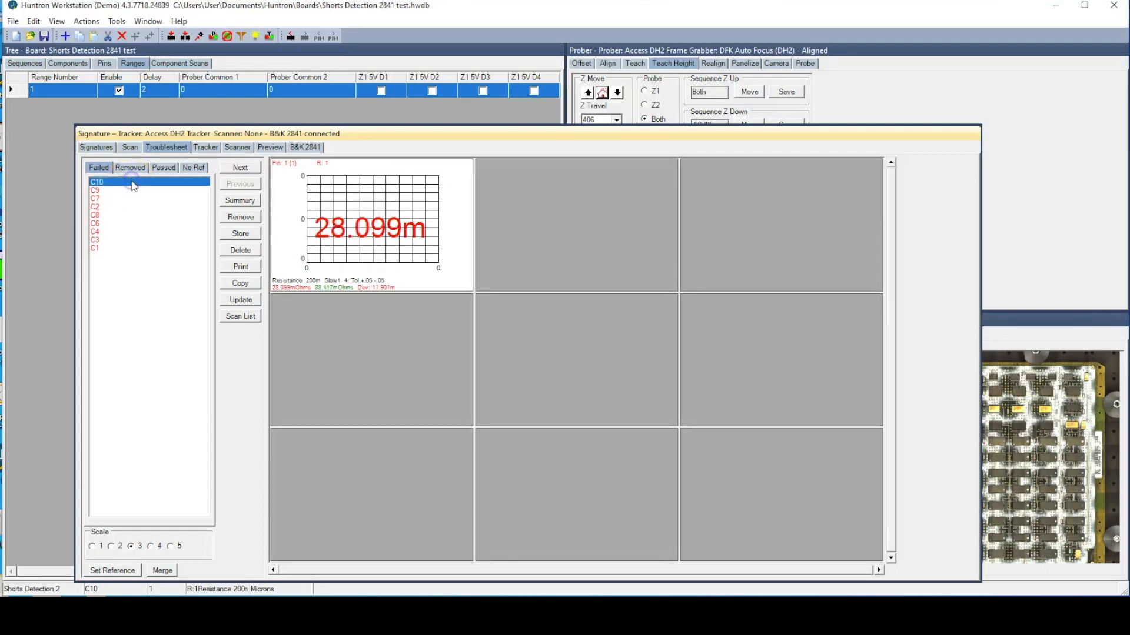